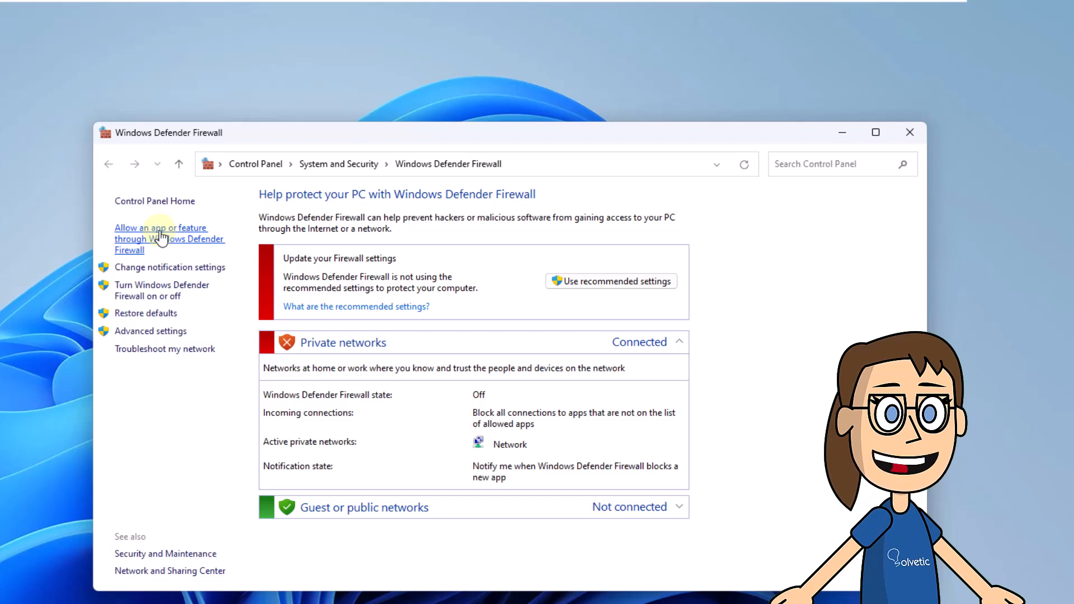
Unlock the firewall's allowed-apps list via Change settings and browse the existing entries.
left_click(169, 239)
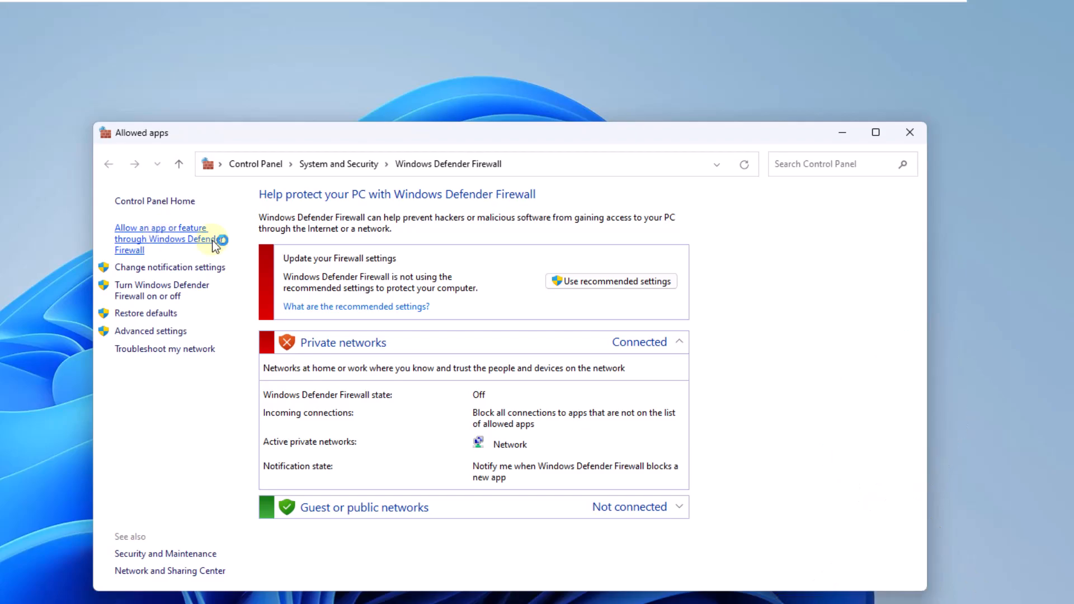
left_click(161, 238)
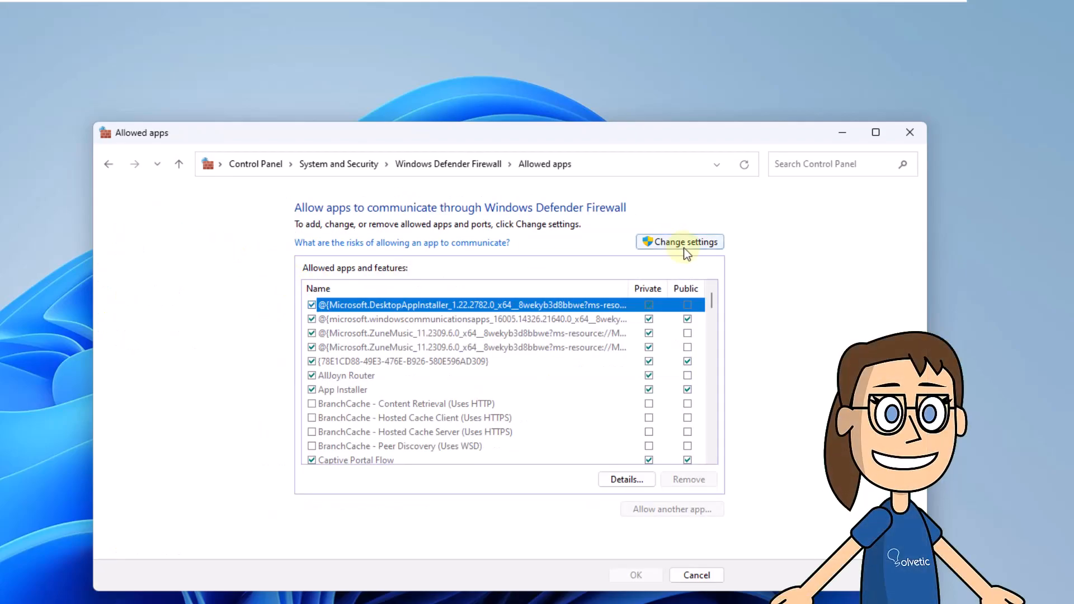
left_click(683, 242)
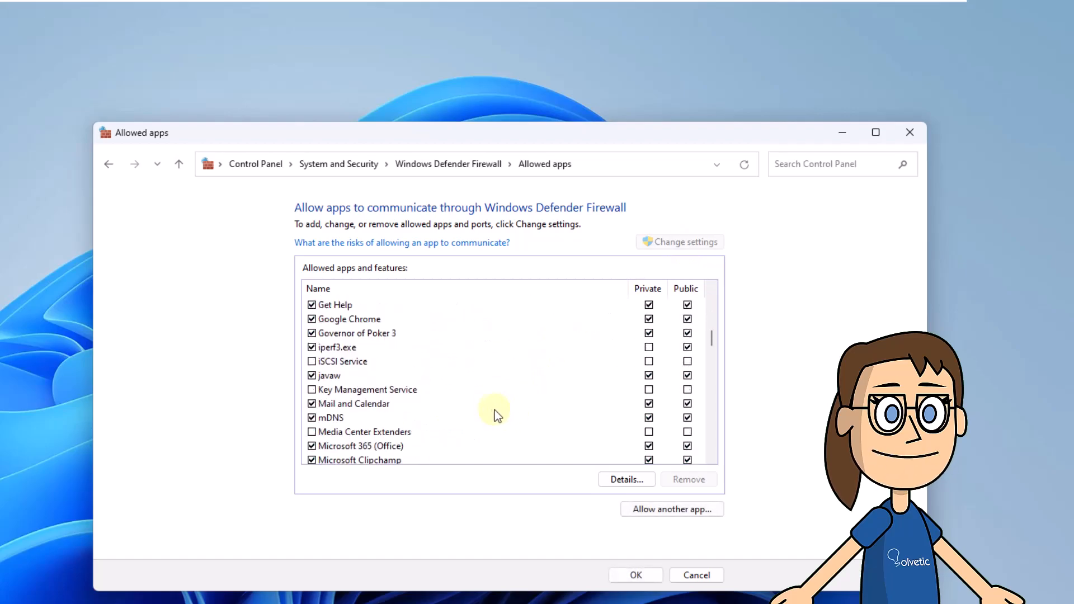
scroll("down", 3)
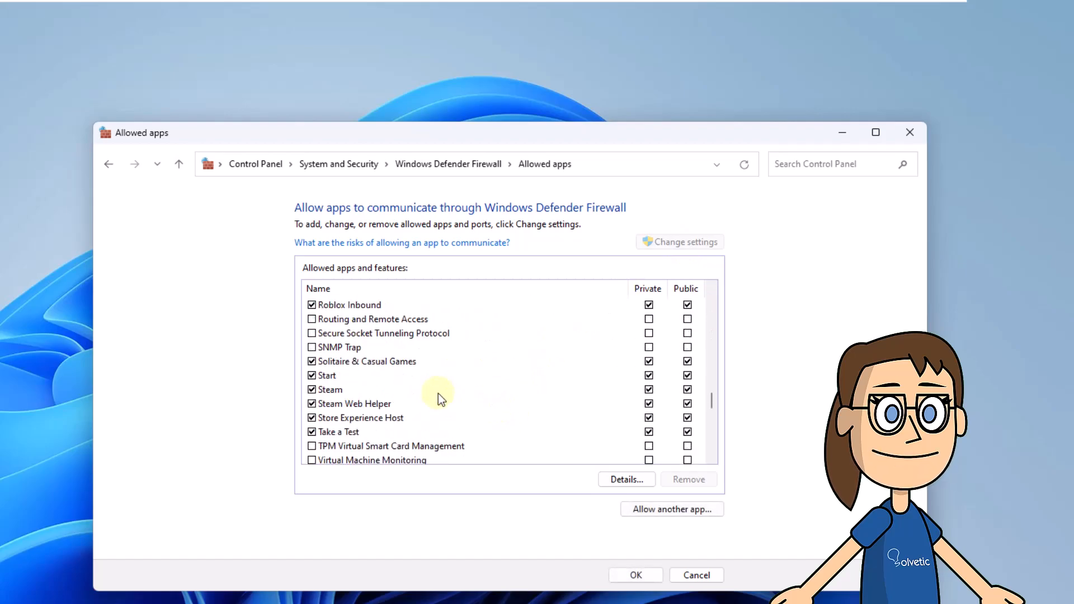
scroll("down", 3)
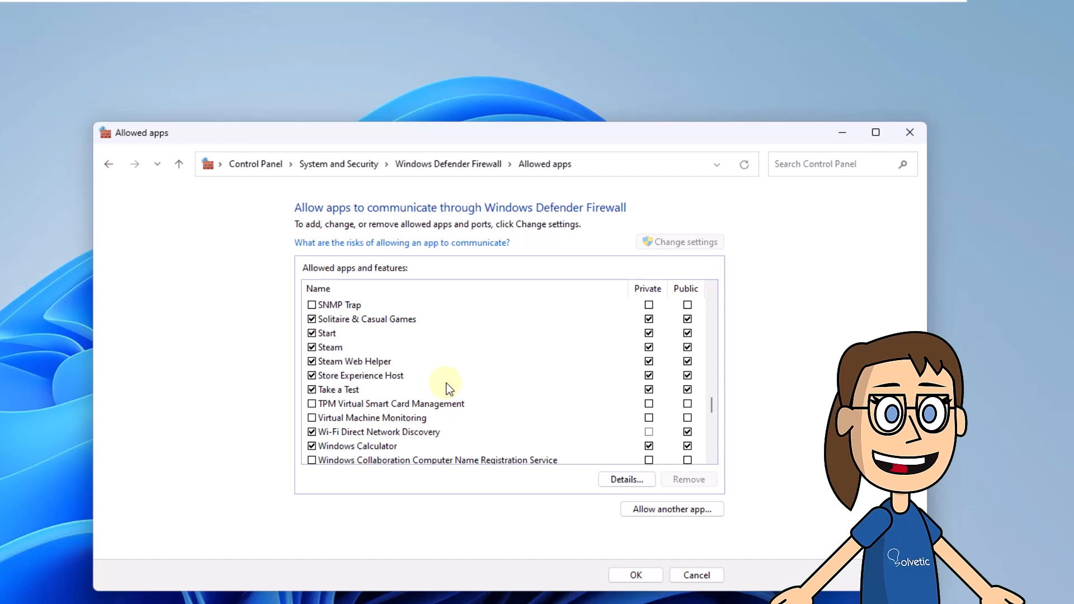
scroll("down", 3)
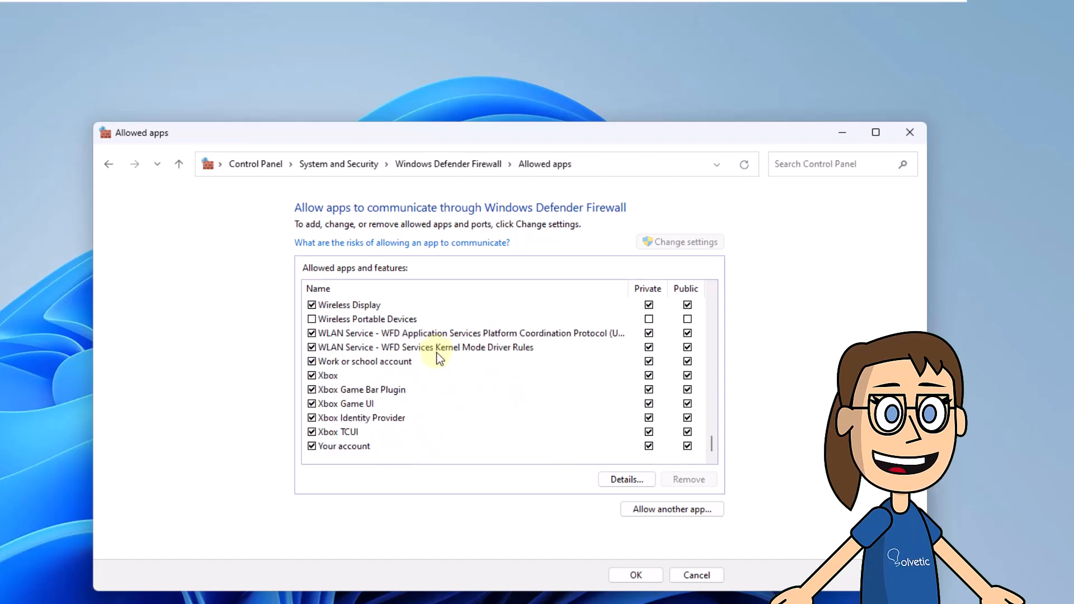
scroll("down", 3)
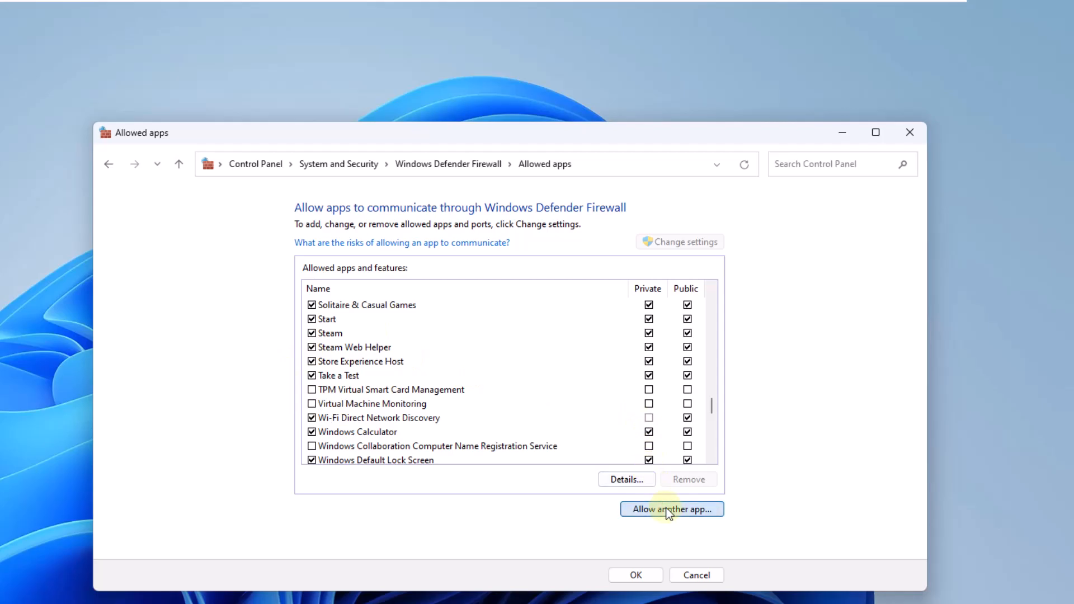
Add VALORANT.exe from Riot Games\VALORANT\live as an allowed app, confirm, and close the firewall.
left_click(672, 510)
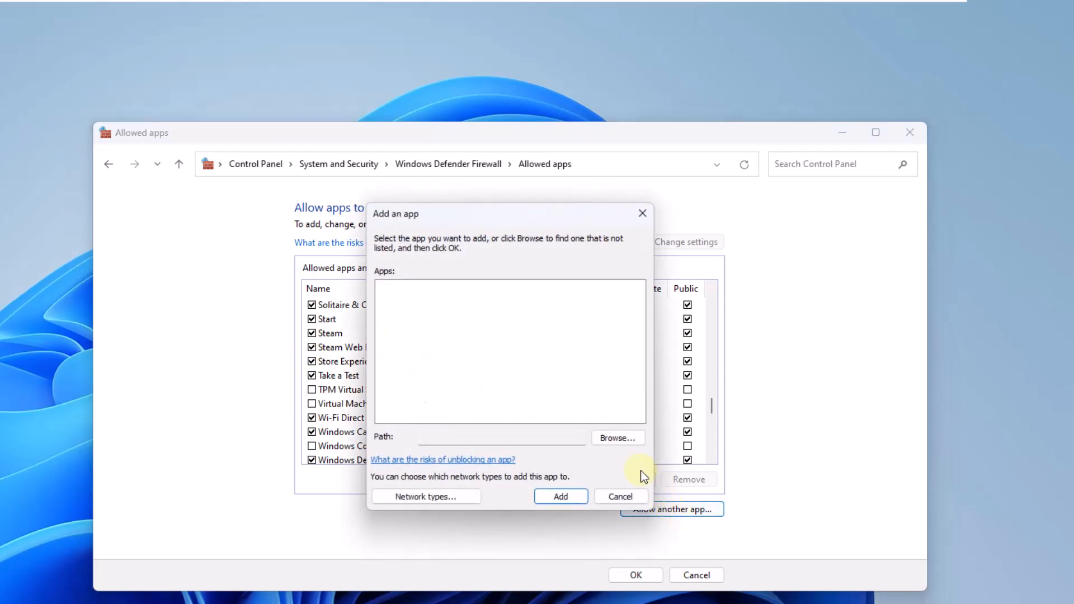
left_click(617, 438)
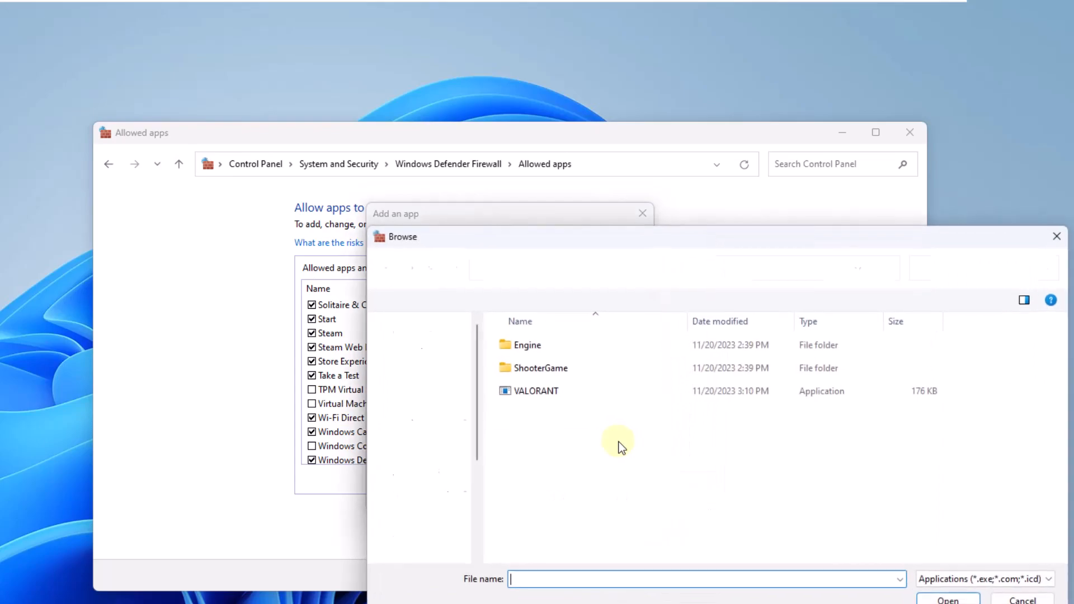
left_click(536, 390)
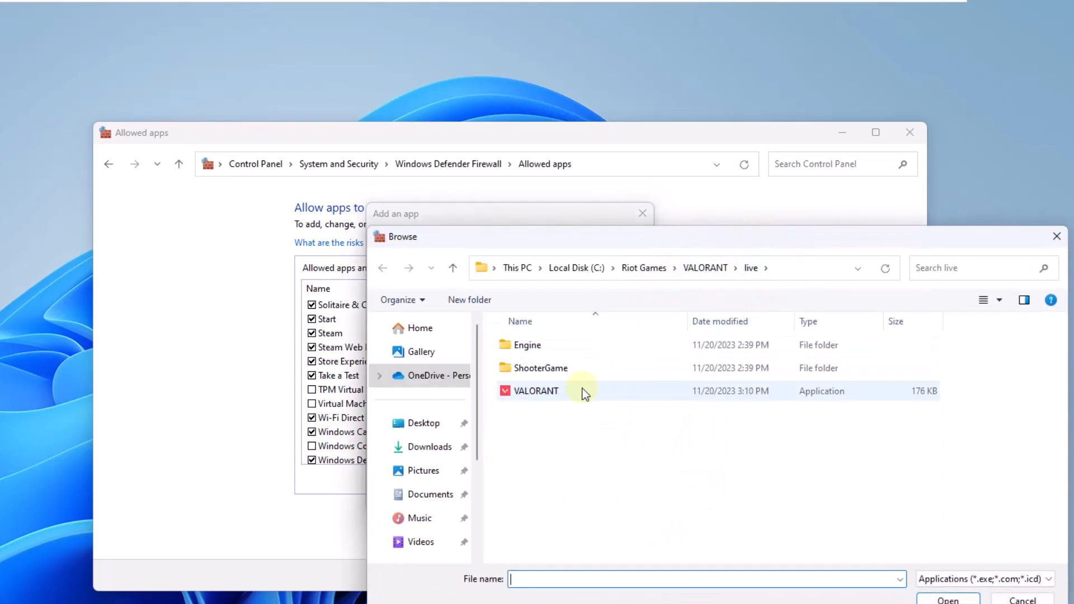
left_click(536, 390)
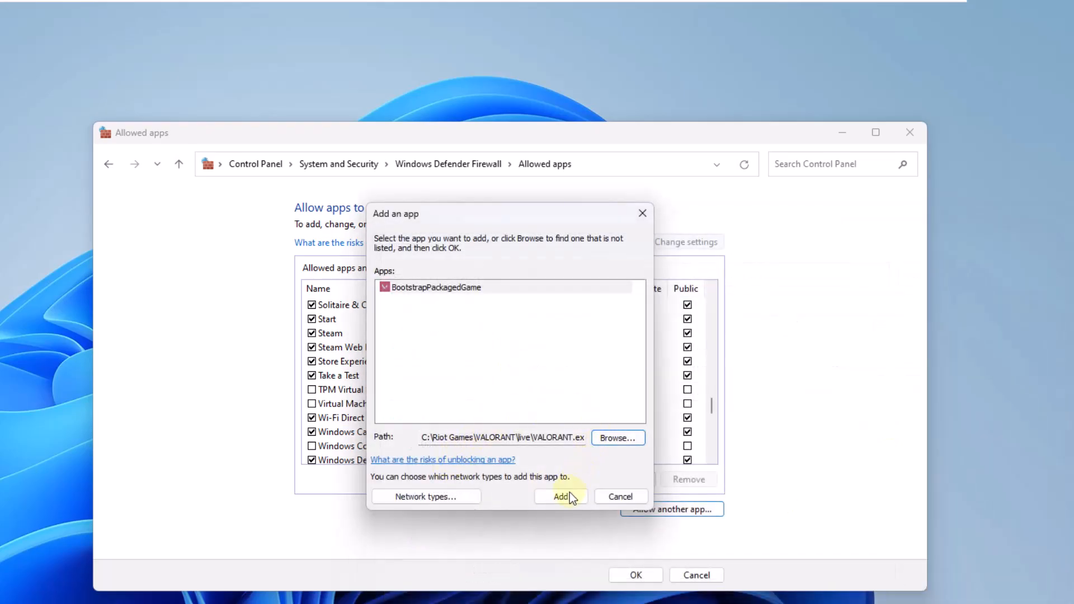
left_click(561, 497)
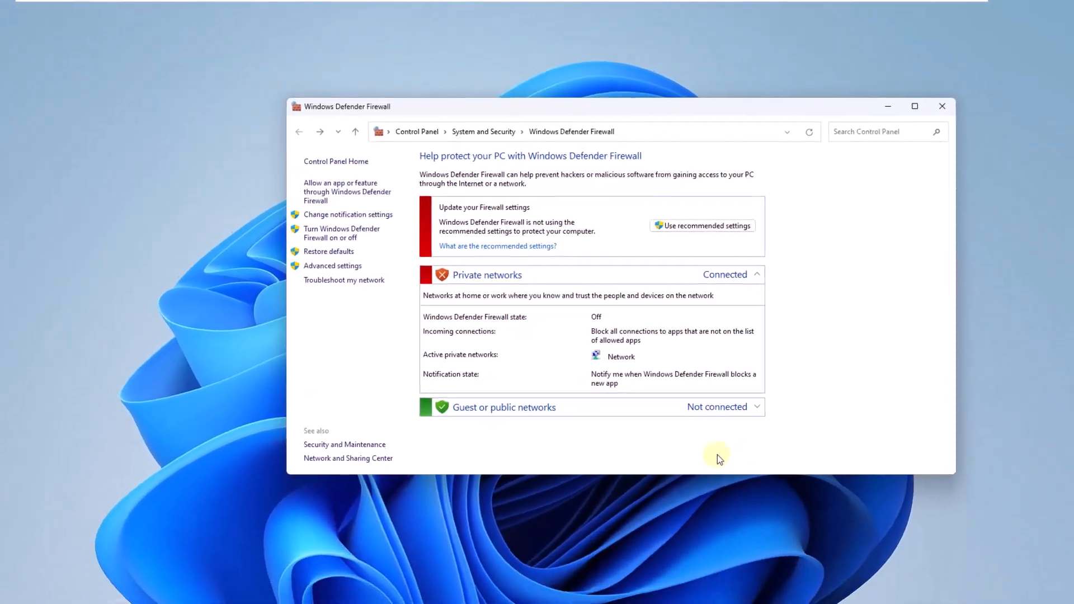
left_click(941, 107)
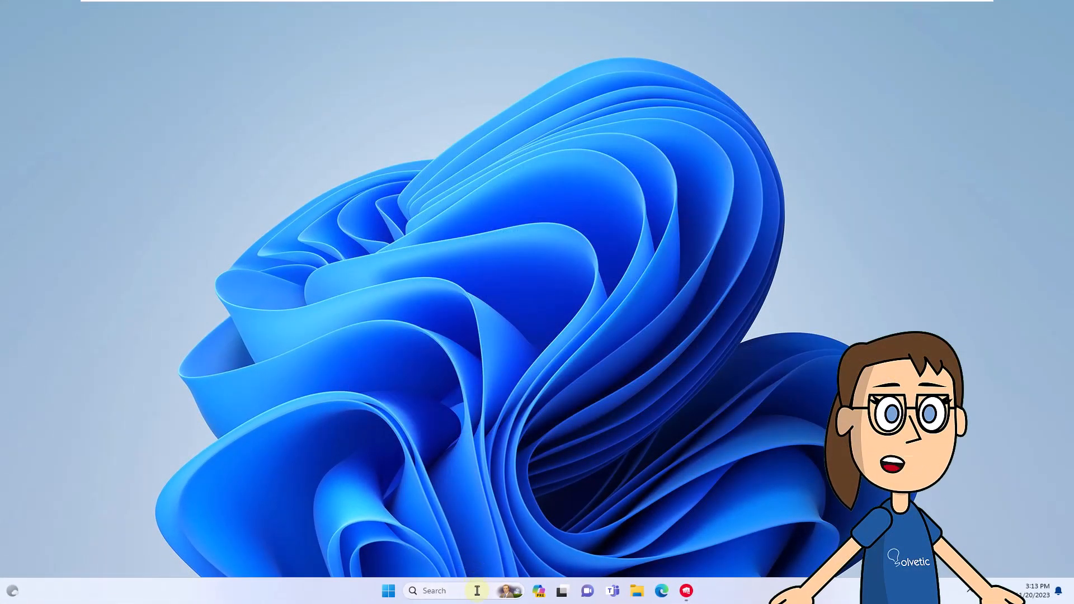
Launch Windows Security via search 'seguri' and reach Virus & threat protection settings' exclusions.
type("seguri")
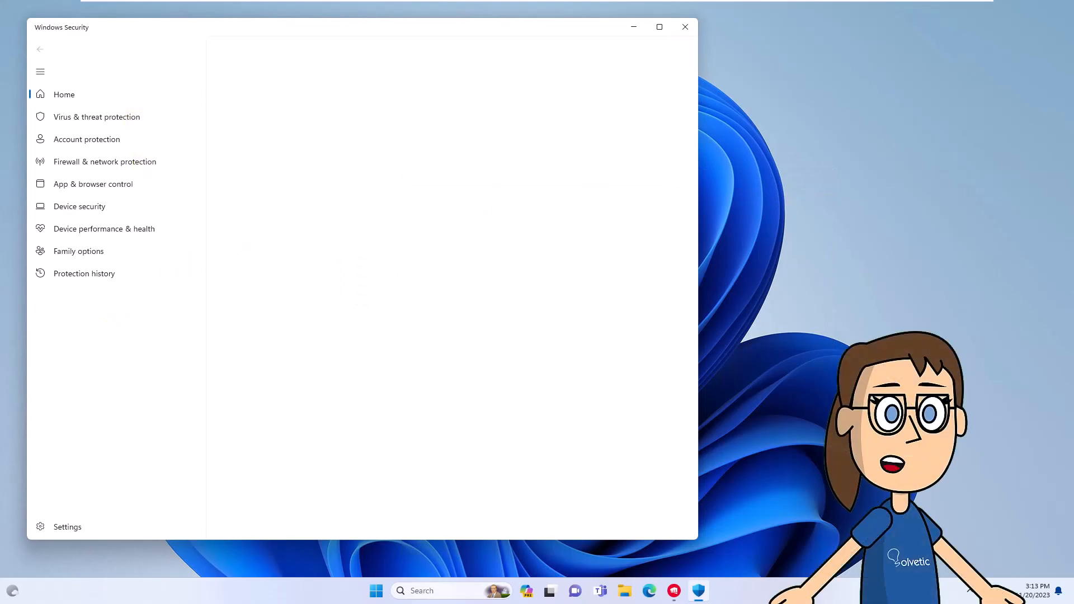
left_click(64, 94)
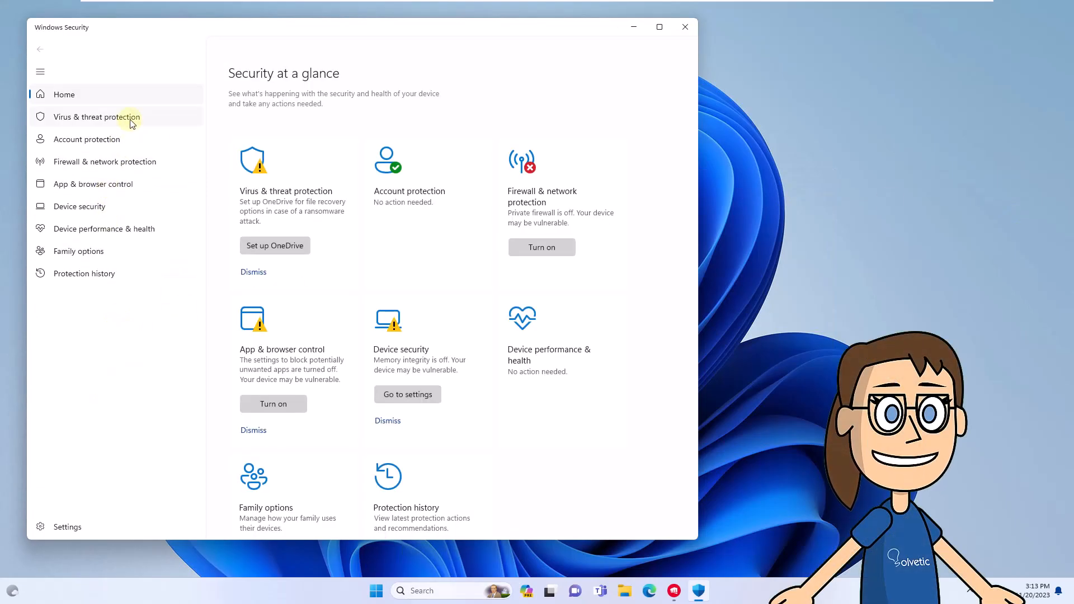
left_click(97, 116)
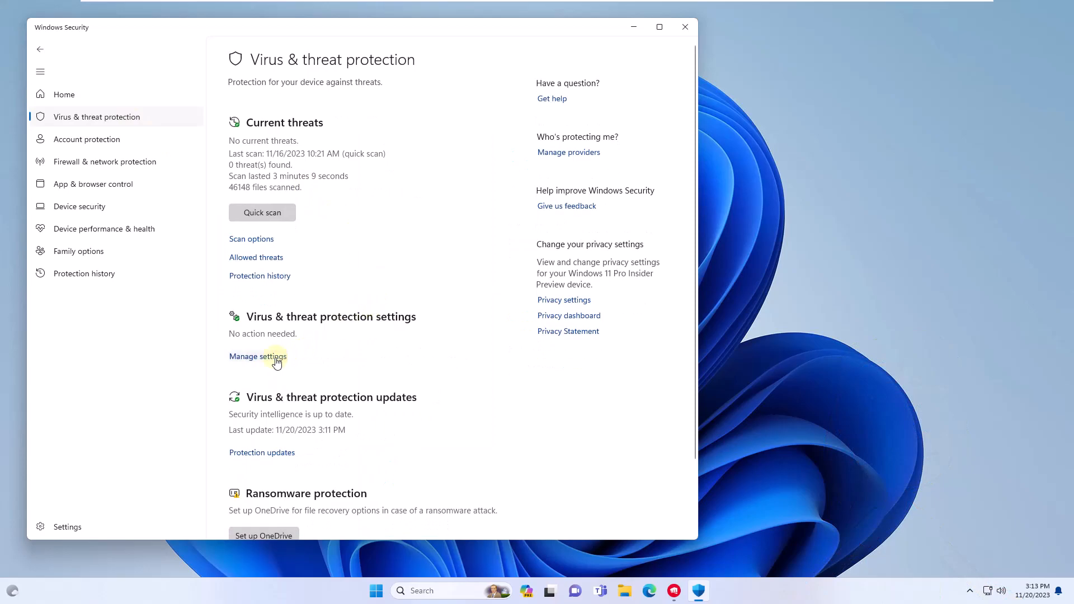
left_click(257, 356)
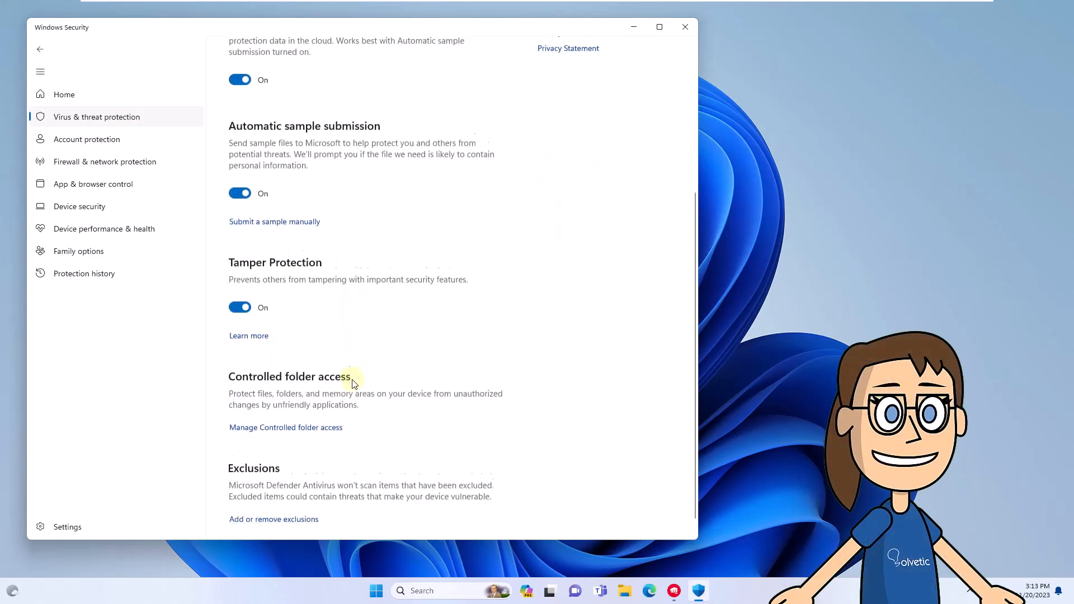
scroll("down", 3)
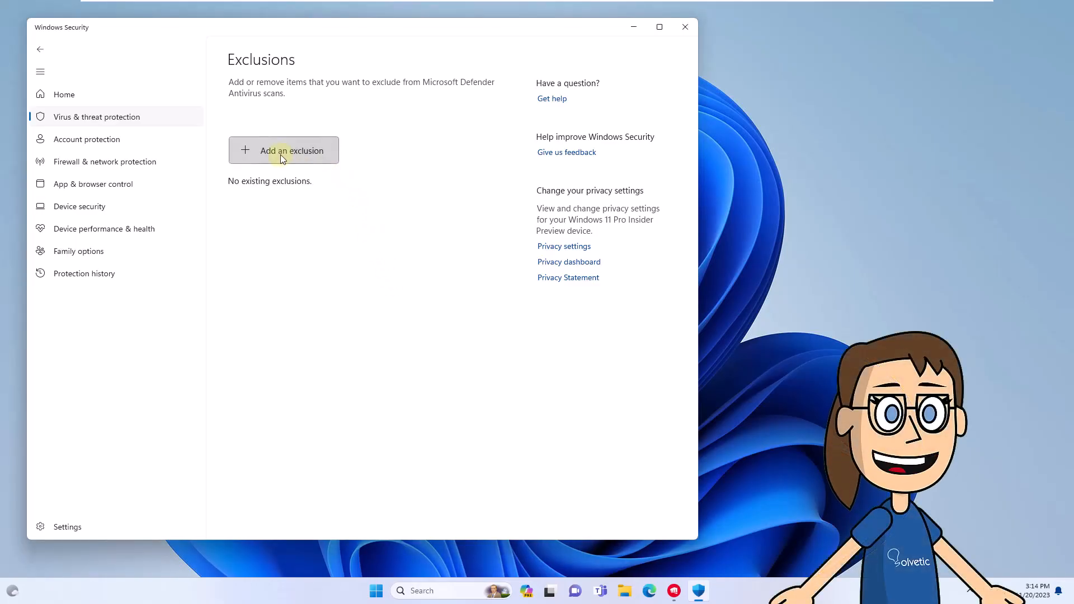
Exclude UnrealCEFSubProcess from C:\Riot Games\VALORANT\live\Engine\Binaries\Win64 as a file exclusion.
left_click(284, 150)
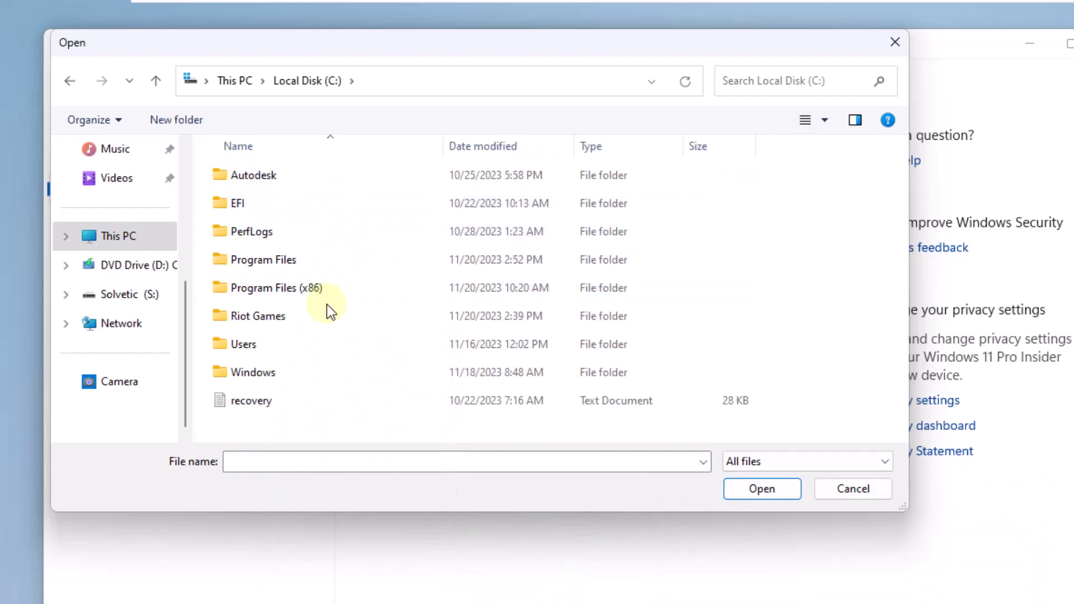
double_click(258, 315)
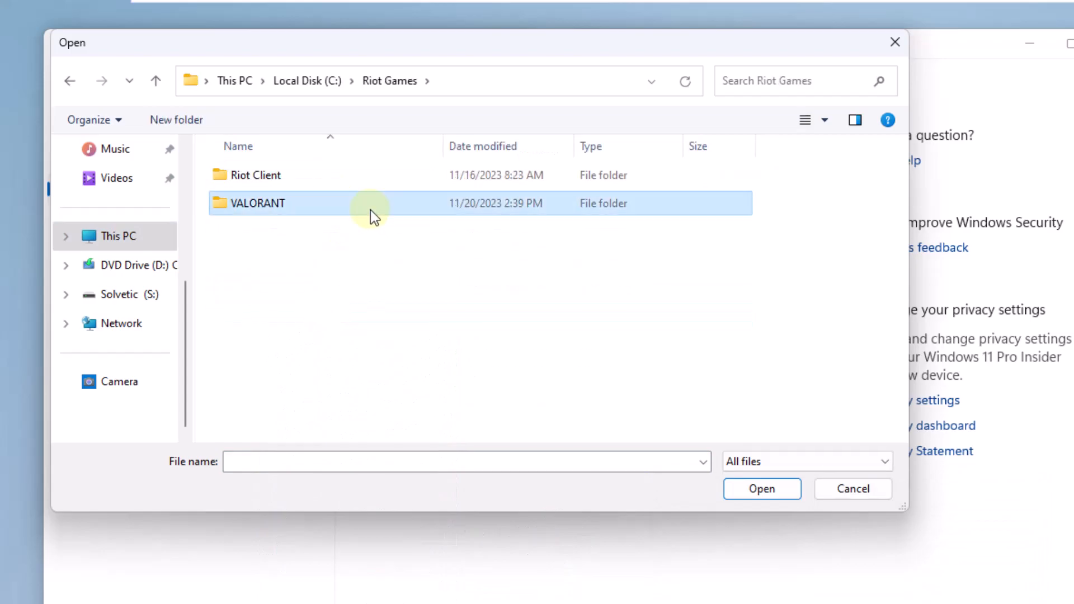
double_click(258, 203)
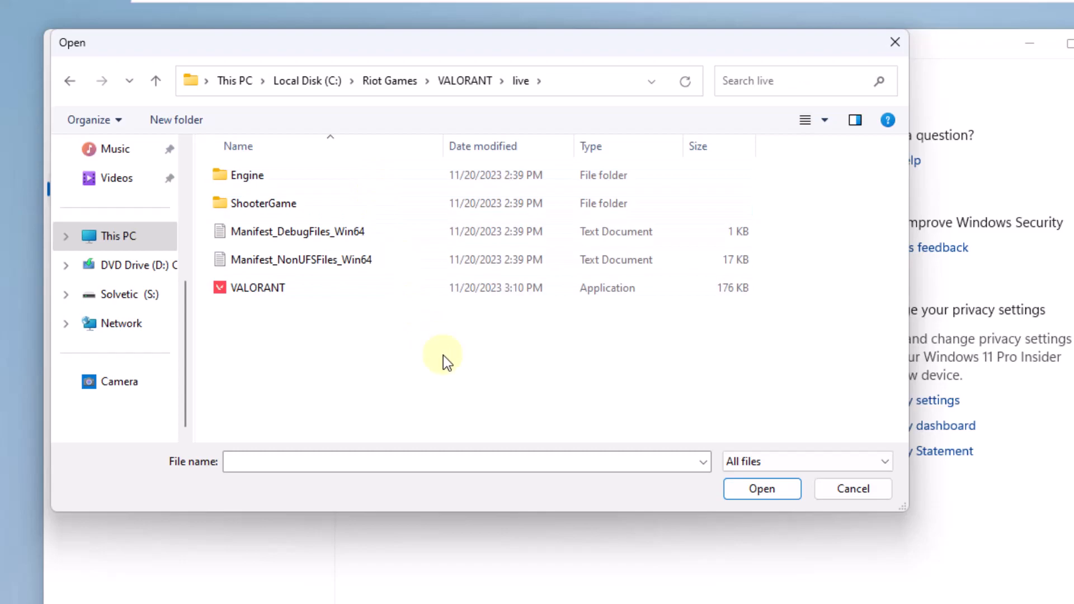
double_click(248, 174)
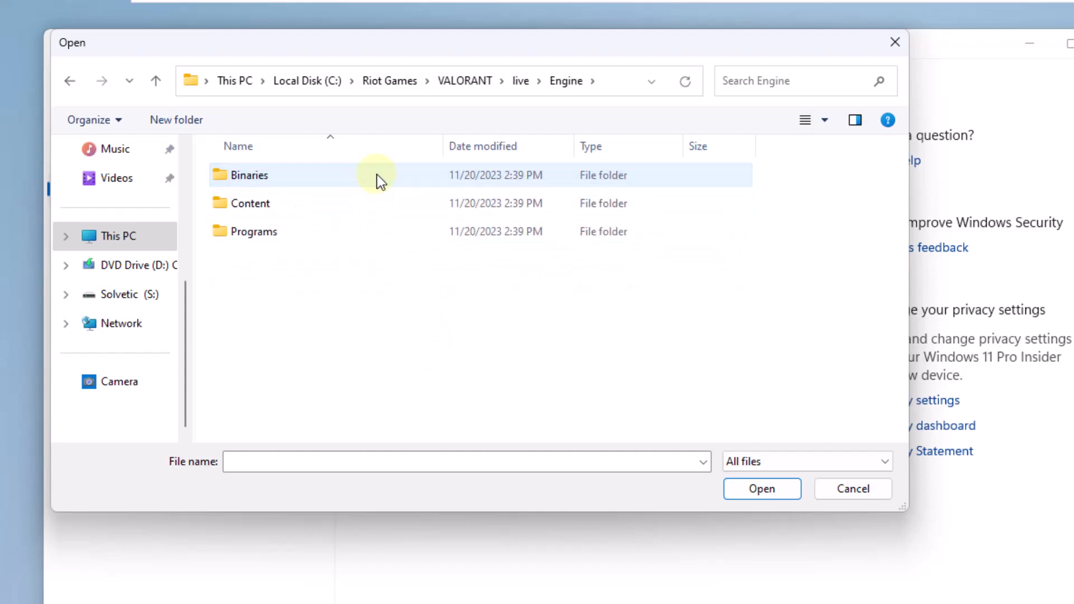
double_click(248, 175)
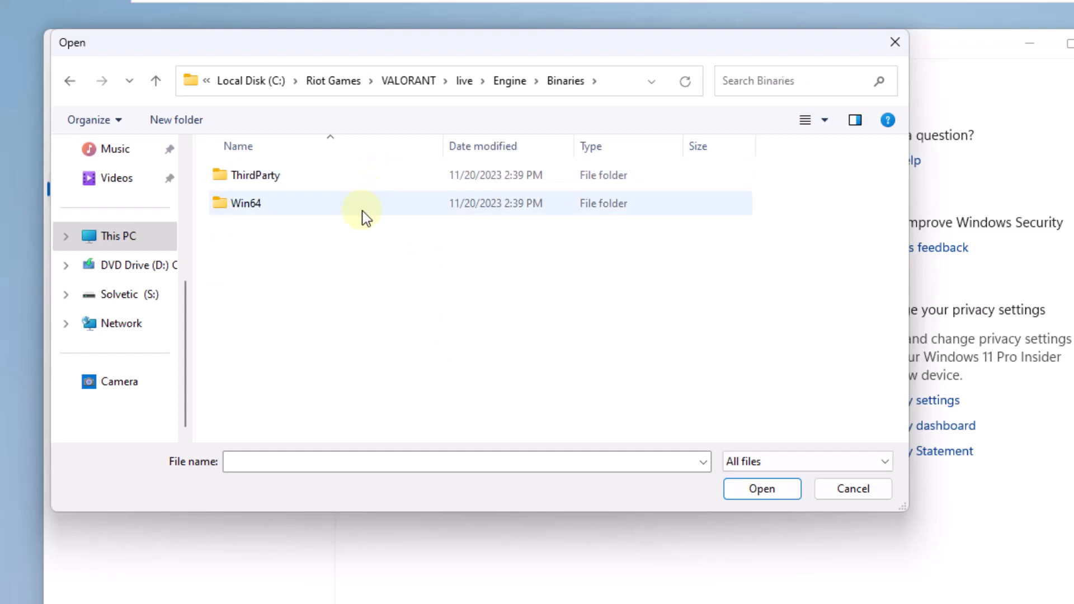
double_click(246, 203)
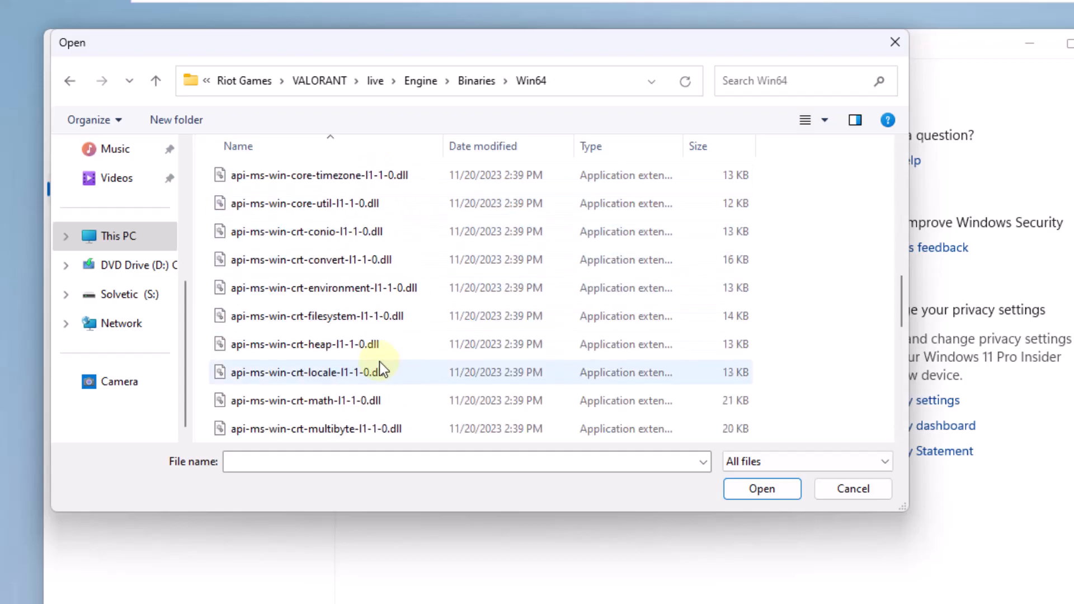
left_click(309, 346)
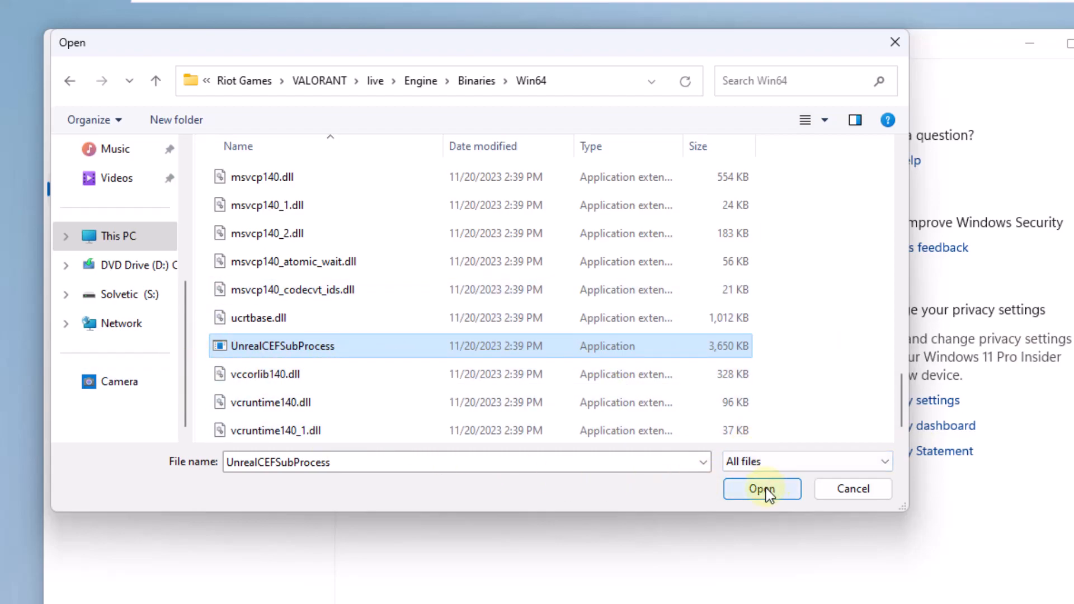
left_click(762, 489)
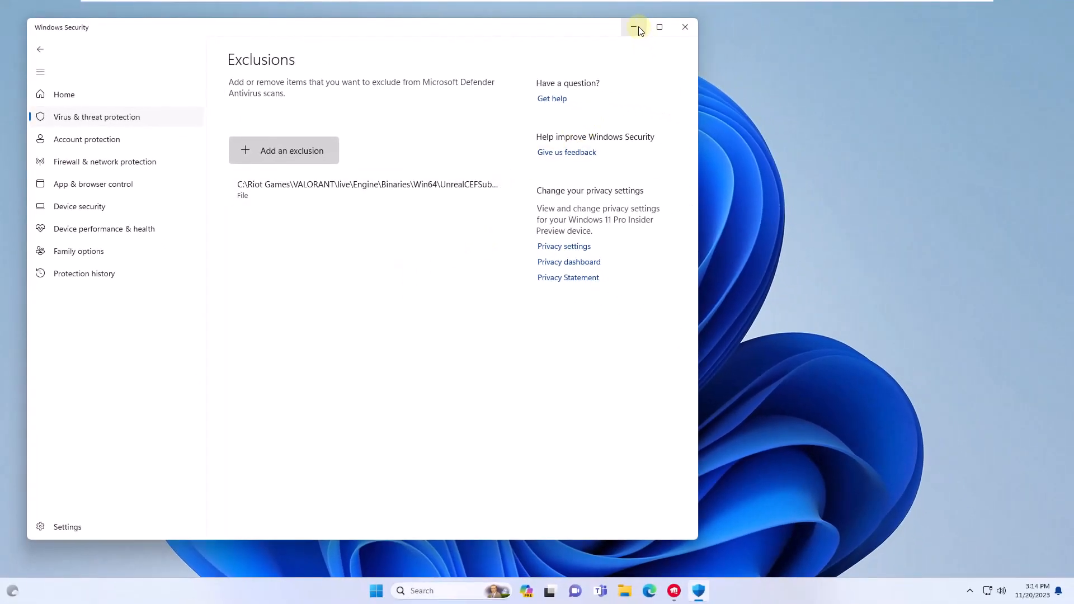
Minimize the Windows Security window, leaving the desktop showing.
left_click(637, 27)
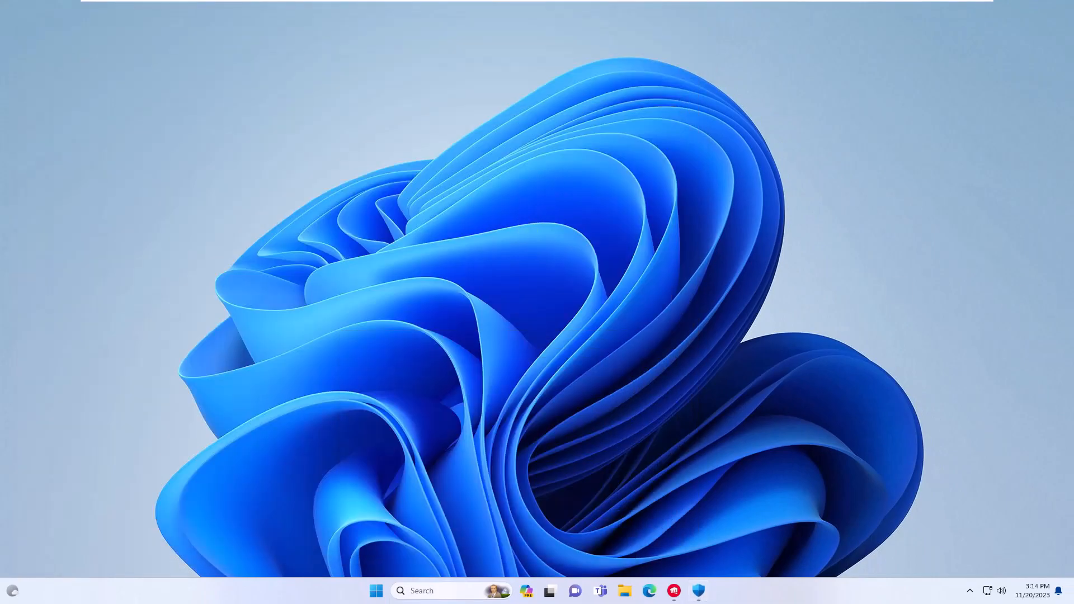